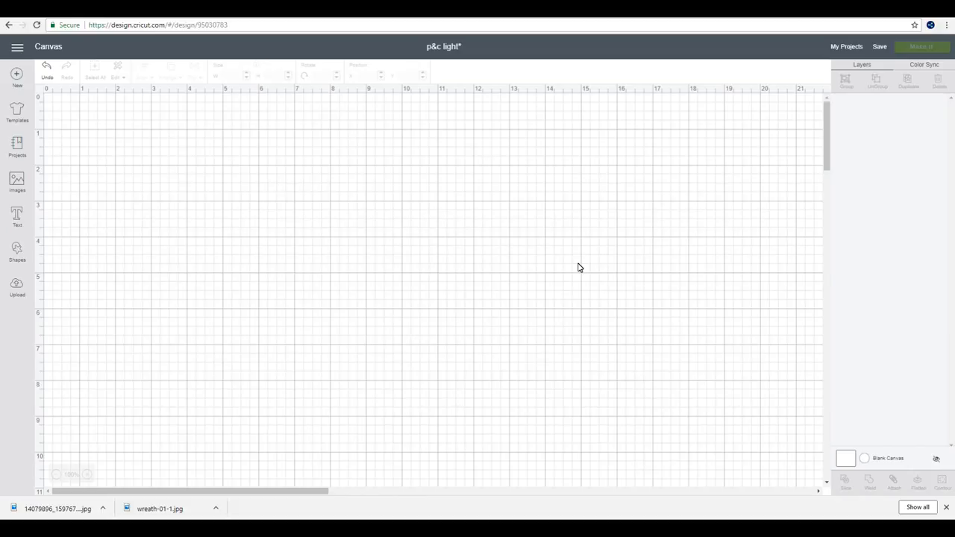
pyautogui.moveTo(25, 291)
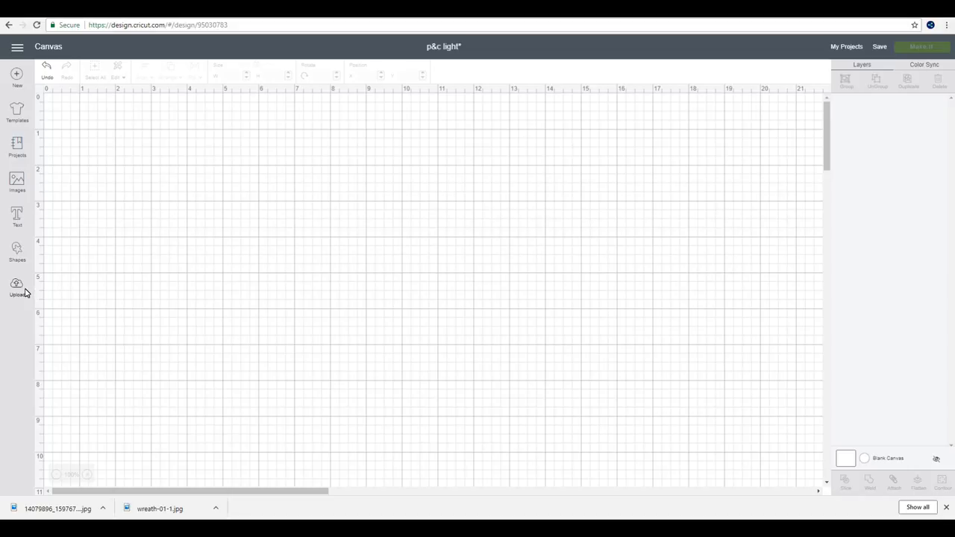
# Start a new image upload for the 'p&c light' project from the Upload panel.
pyautogui.click(16, 286)
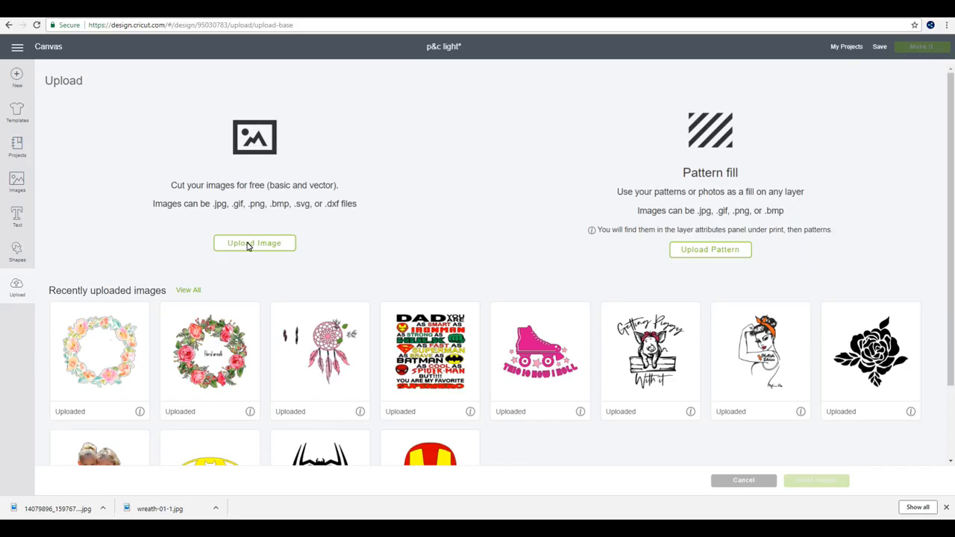
pyautogui.click(254, 242)
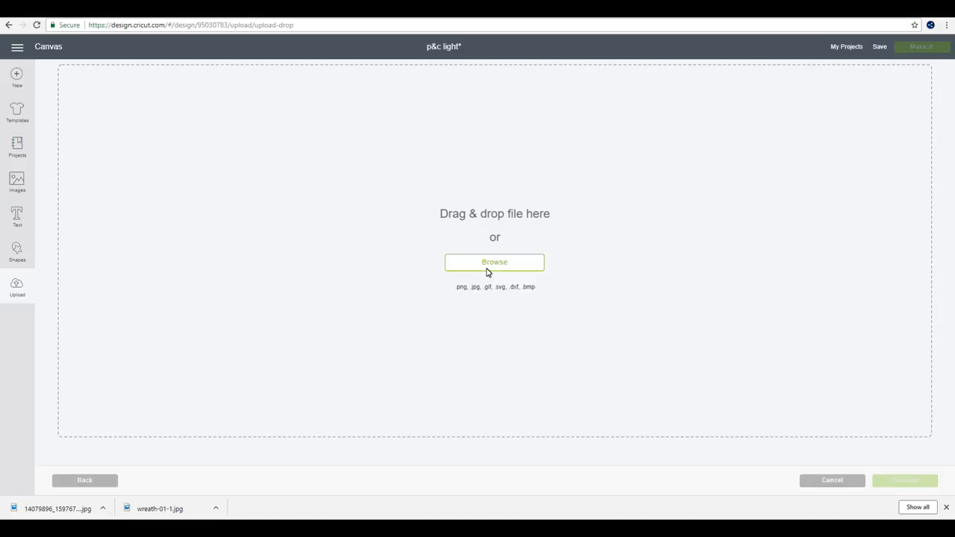
# Upload the kitten photo, mark it as a Complex image, and continue to erasing.
pyautogui.click(494, 262)
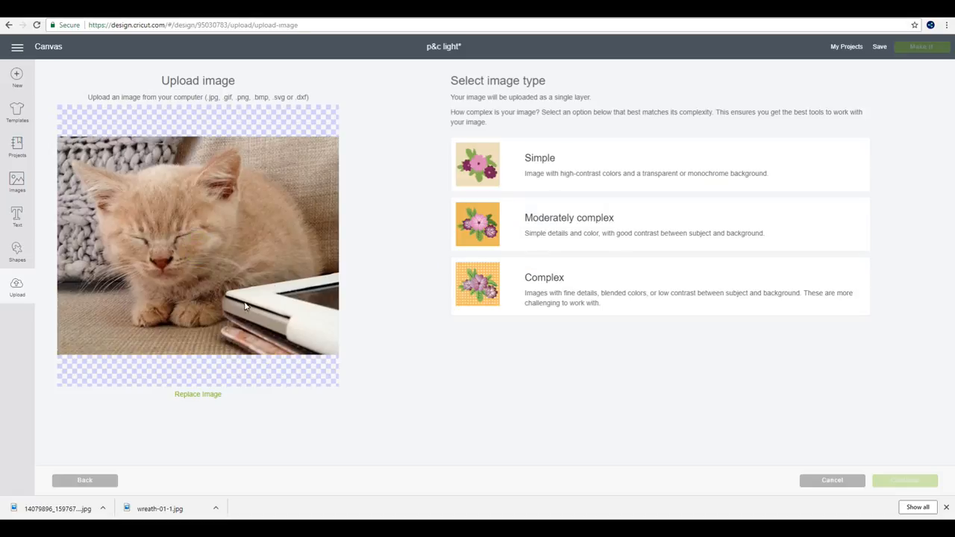
pyautogui.moveTo(268, 245)
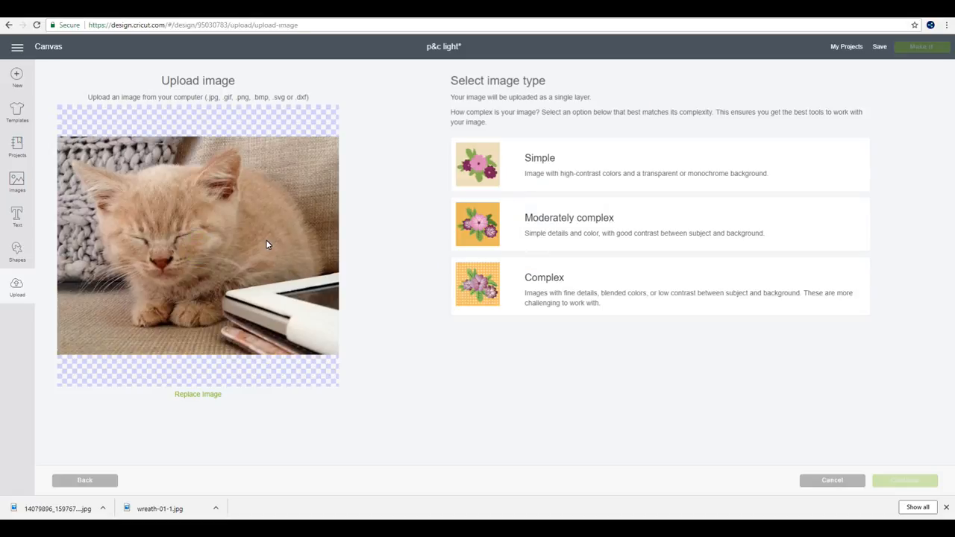
pyautogui.moveTo(222, 301)
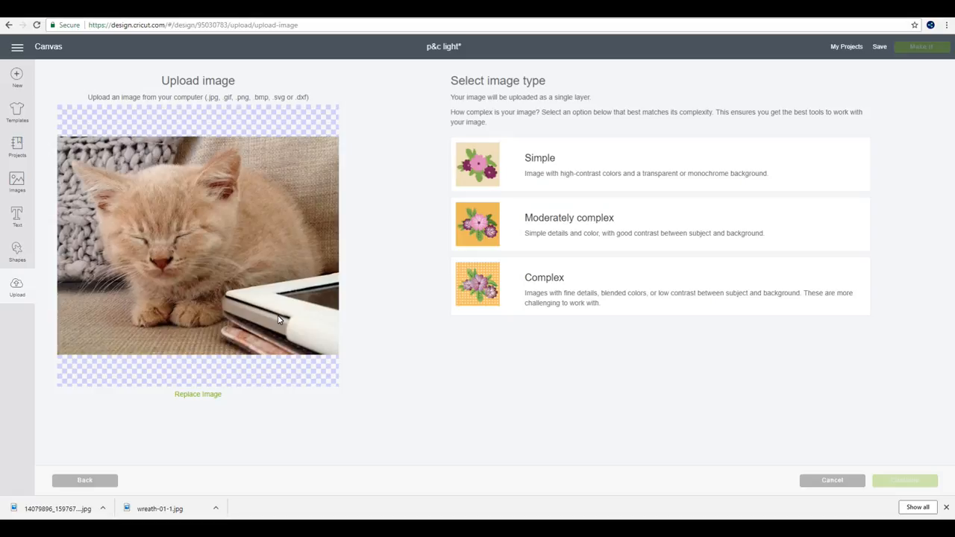
pyautogui.moveTo(554, 302)
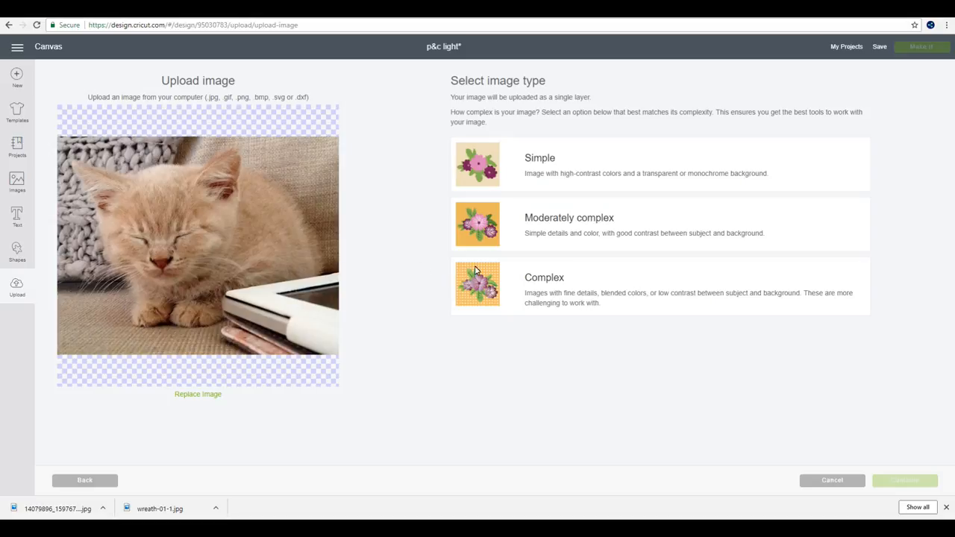
pyautogui.click(659, 286)
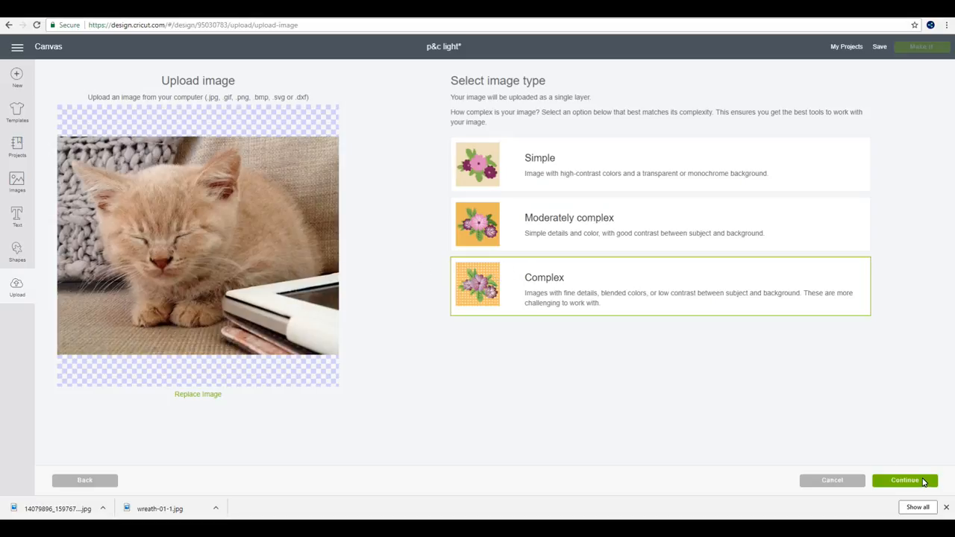
pyautogui.click(904, 480)
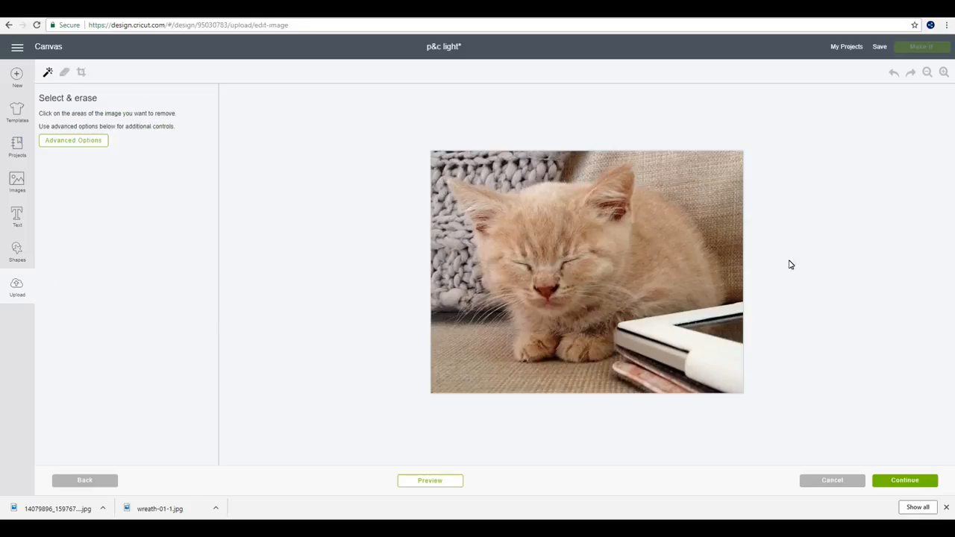
pyautogui.moveTo(589, 267)
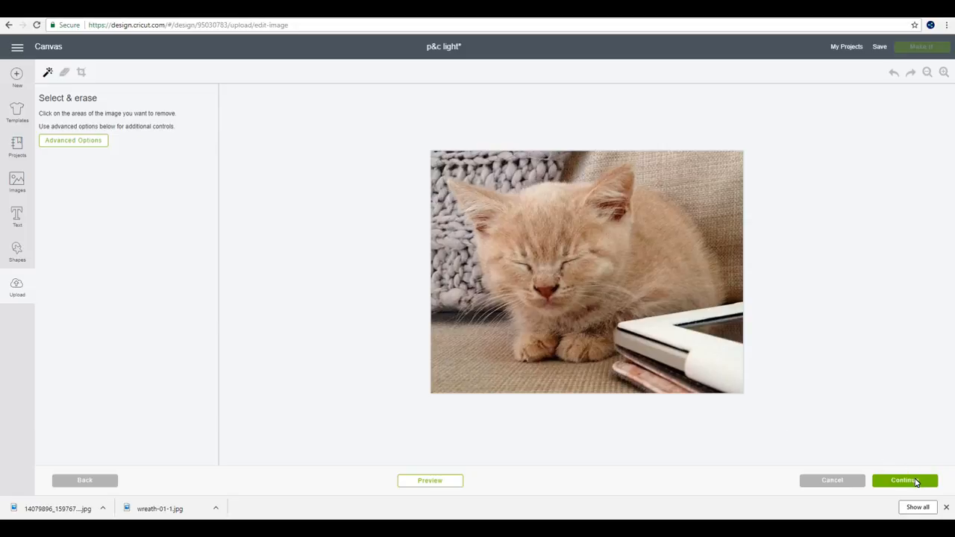
# Save the kitten photo as print-then-cut image 'bisley_n' and select its recent-uploads thumbnail.
pyautogui.click(905, 480)
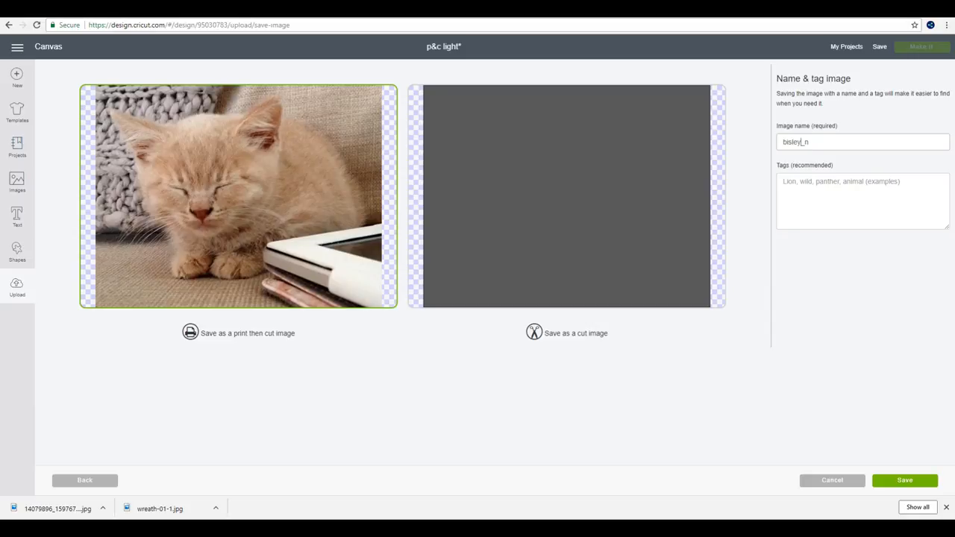
pyautogui.moveTo(874, 360)
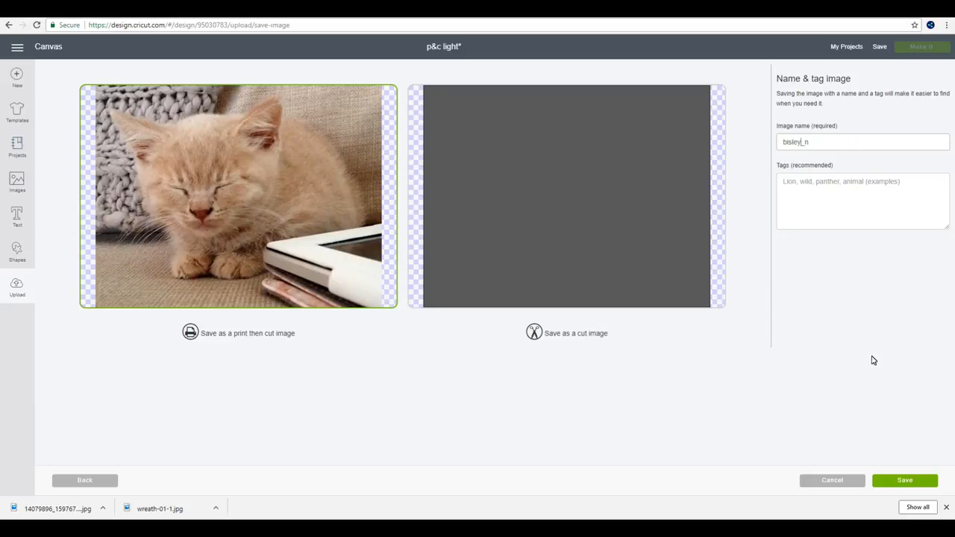
pyautogui.click(903, 480)
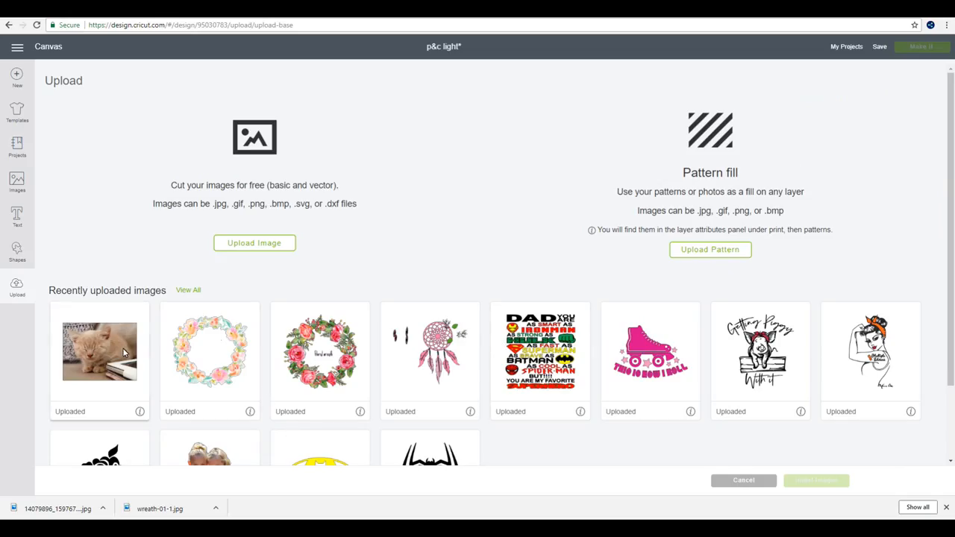
pyautogui.click(99, 351)
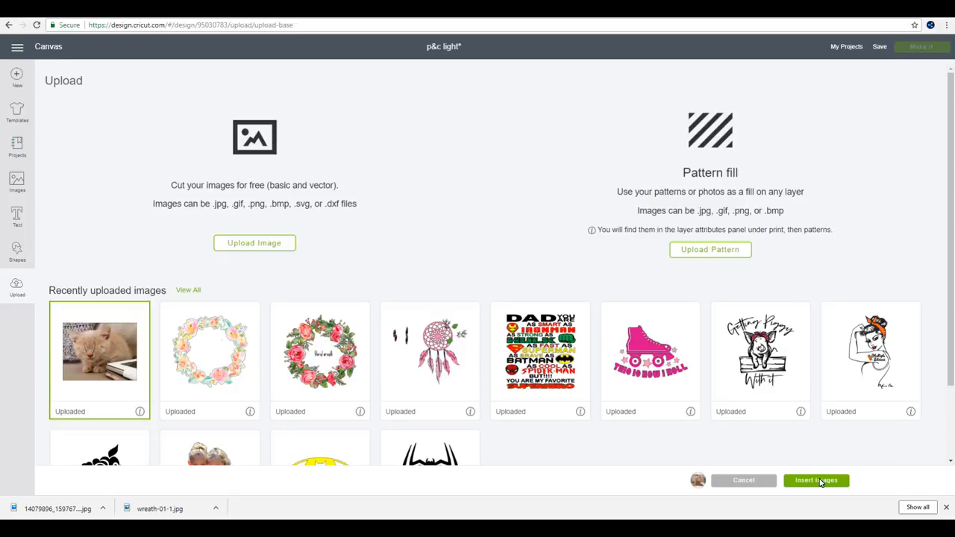
# Insert the bisley_n kitten photo onto the canvas.
pyautogui.click(816, 480)
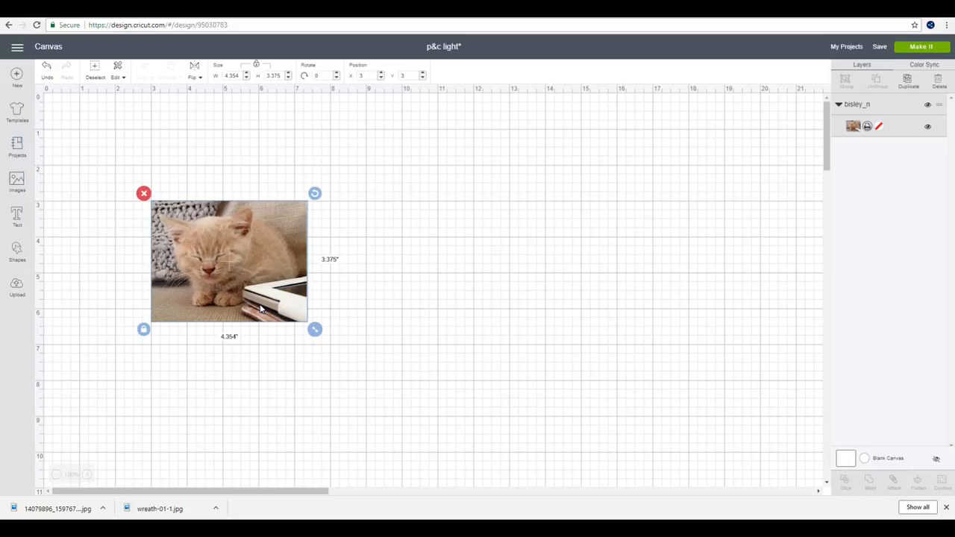
pyautogui.moveTo(256, 155)
pyautogui.write('4.5')
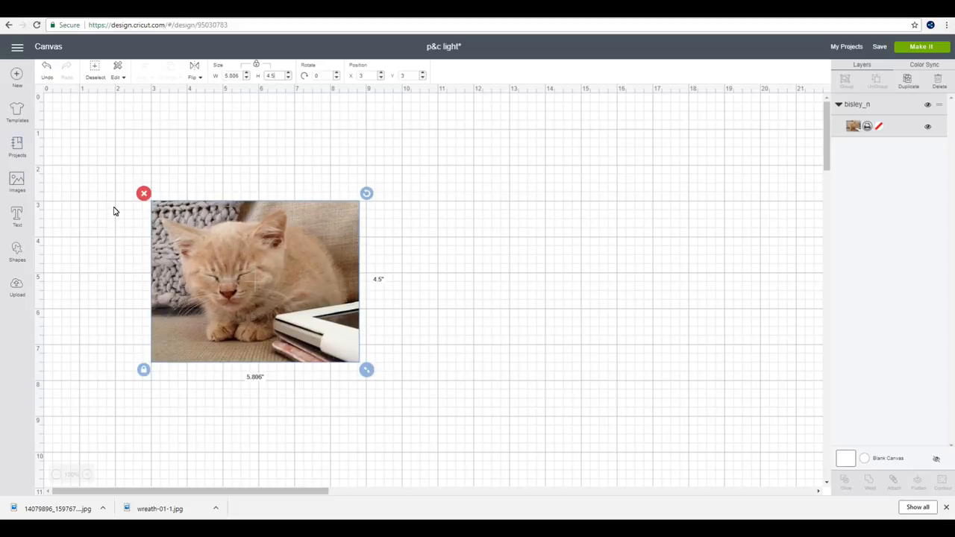
# Add a dark square beside the photo and stretch it into a larger rectangle.
pyautogui.click(17, 253)
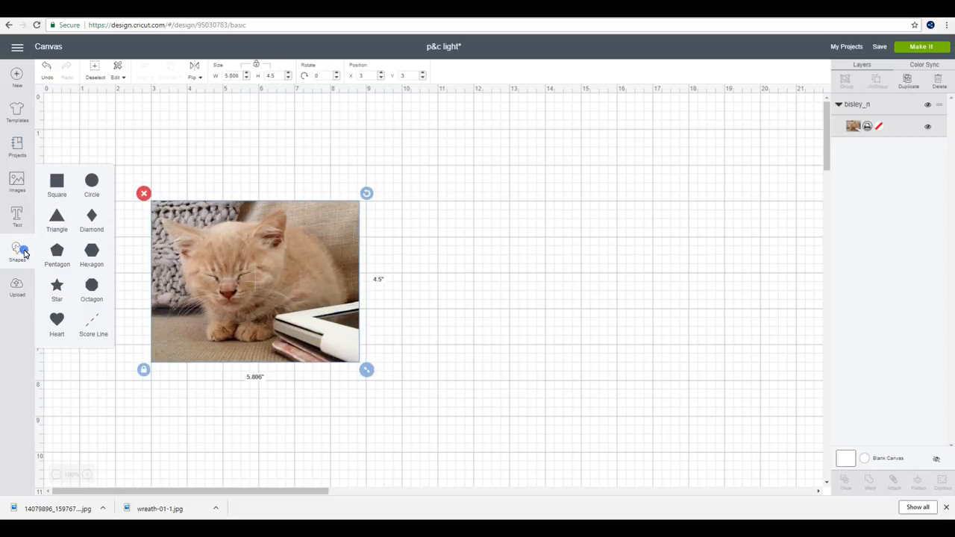
pyautogui.moveTo(57, 180)
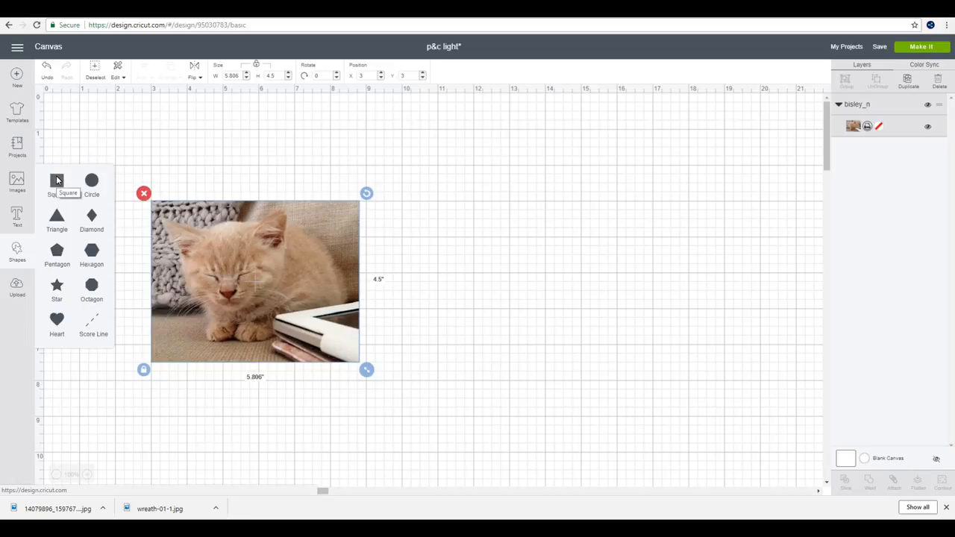
pyautogui.click(57, 184)
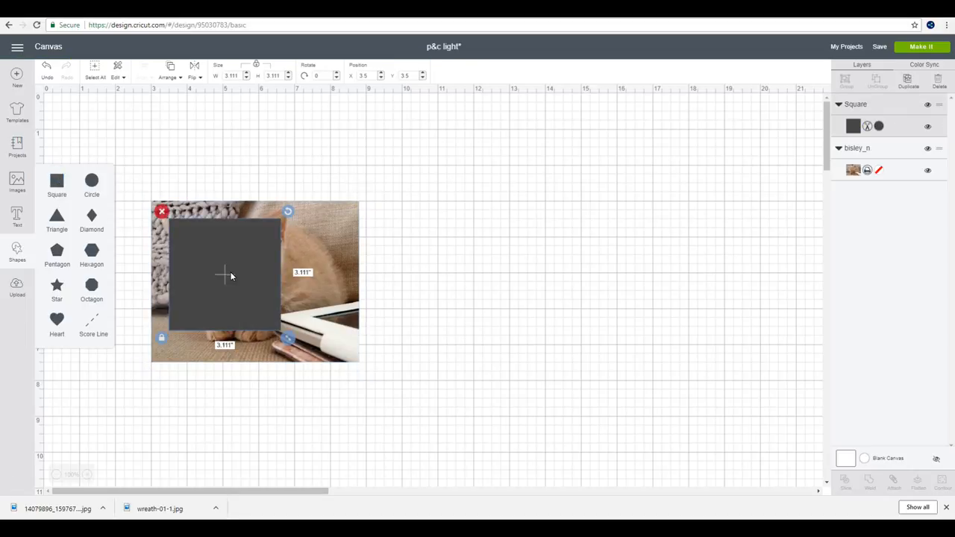
pyautogui.moveTo(223, 277); pyautogui.dragTo(416, 291)
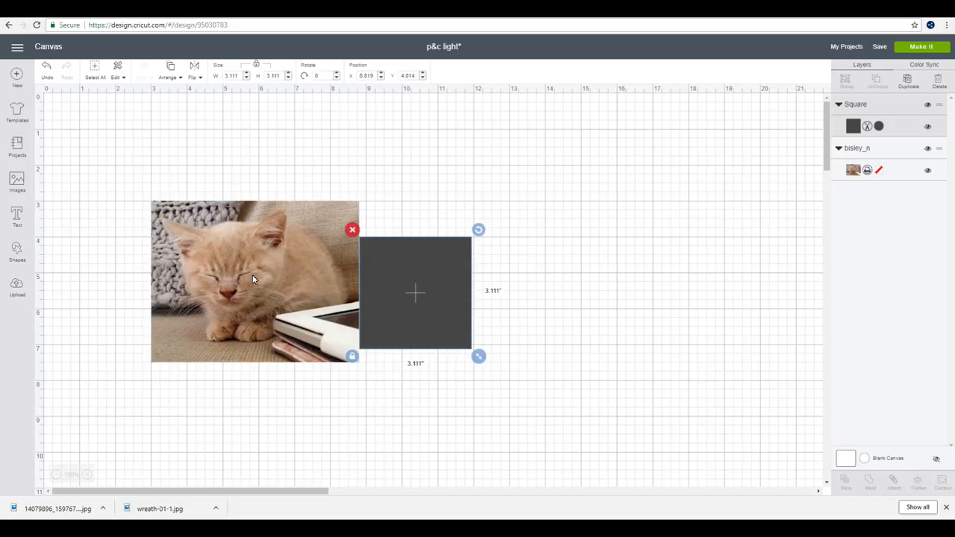
pyautogui.moveTo(296, 285)
pyautogui.write('4.5')
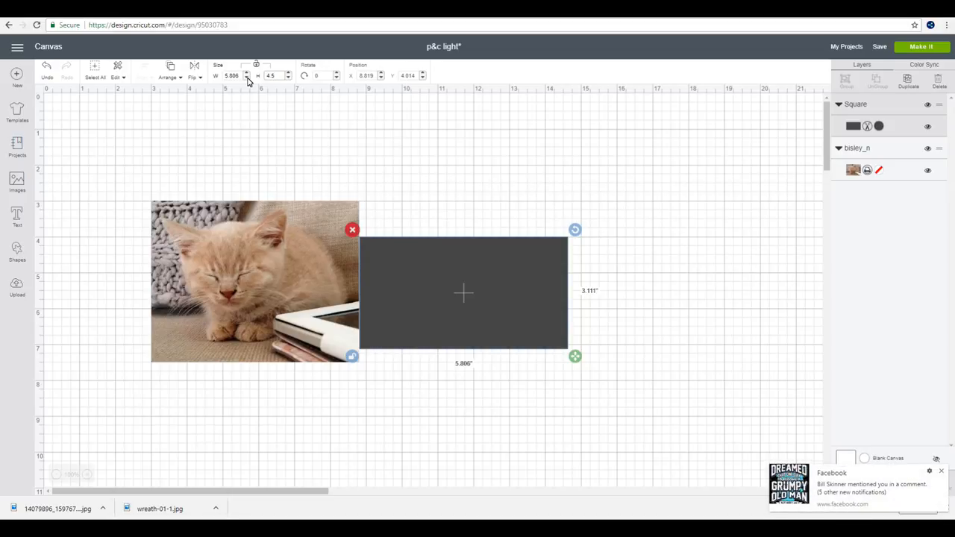
pyautogui.moveTo(575, 356); pyautogui.dragTo(574, 406)
pyautogui.write('5')
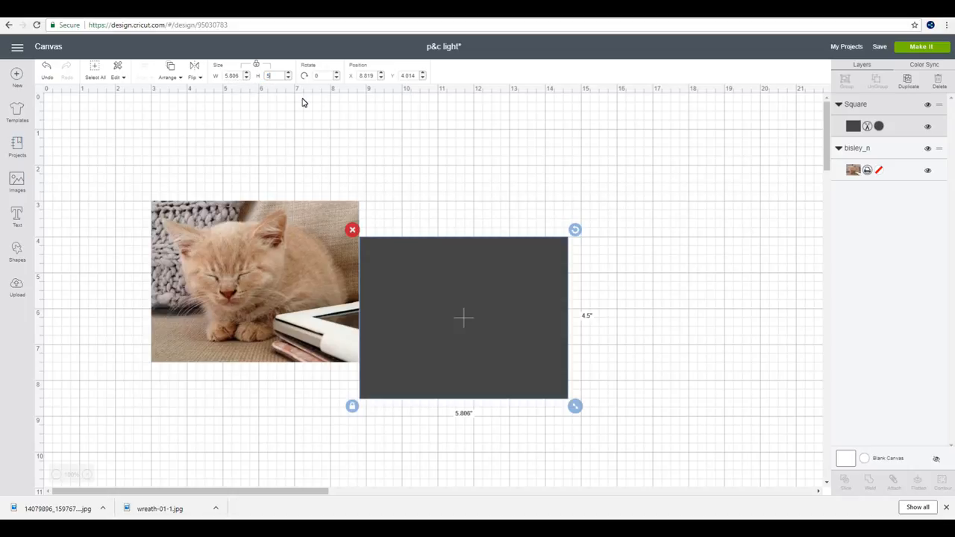
pyautogui.moveTo(575, 406); pyautogui.dragTo(598, 424)
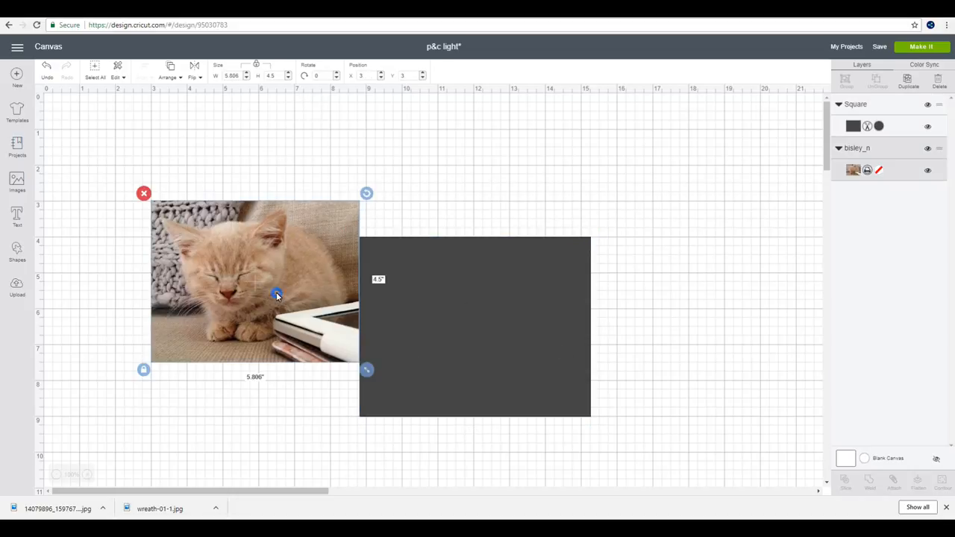
# Bring the kitten photo to front, select photo and rectangle, and move both top-left.
pyautogui.click(170, 77)
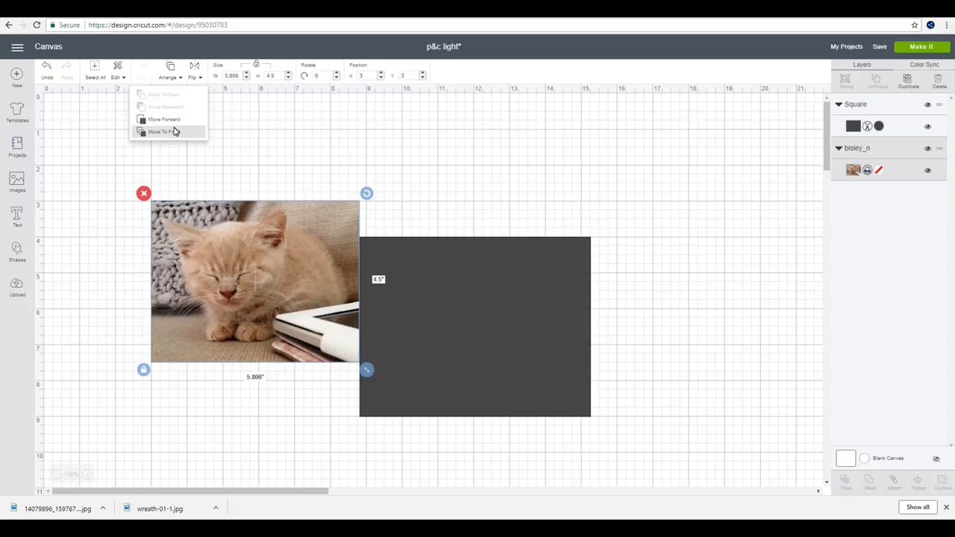
pyautogui.click(162, 132)
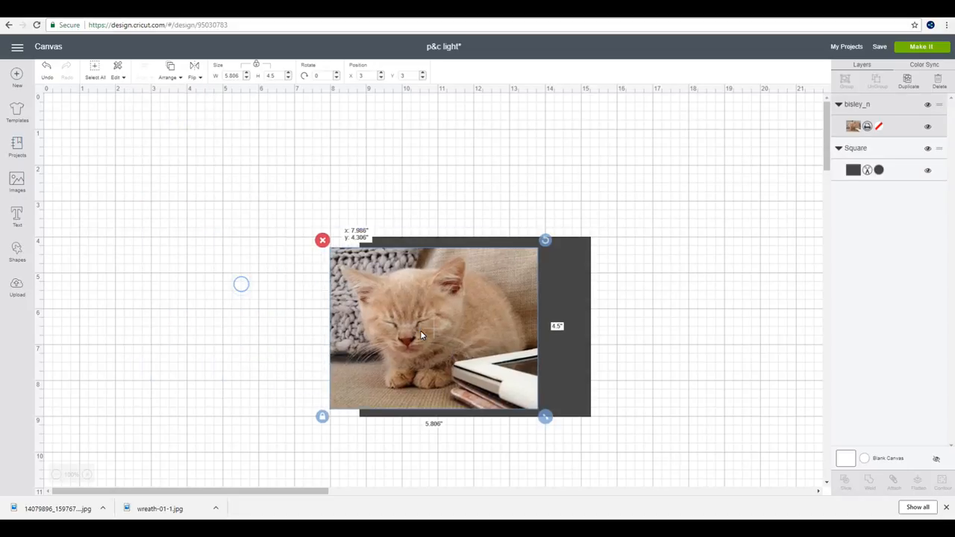
pyautogui.click(628, 227)
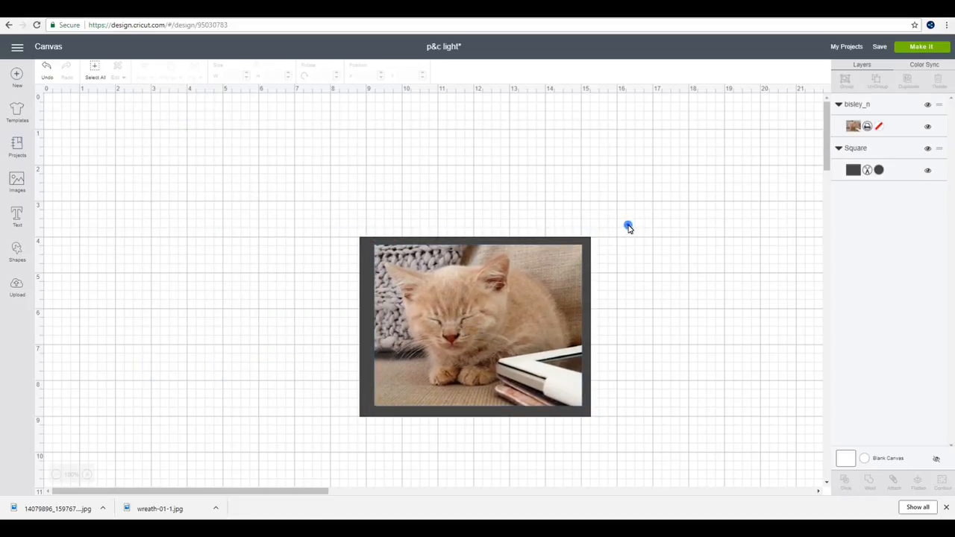
pyautogui.click(475, 326)
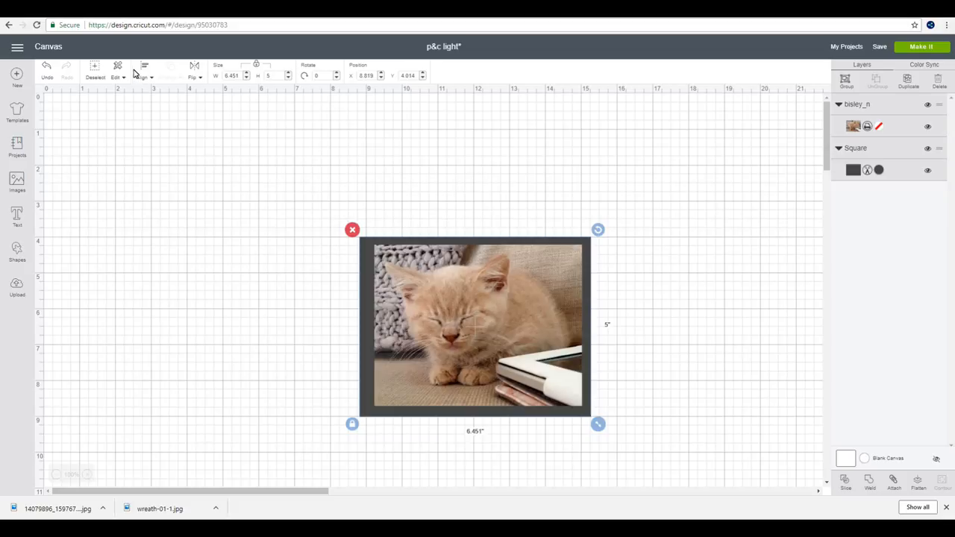
pyautogui.click(143, 77)
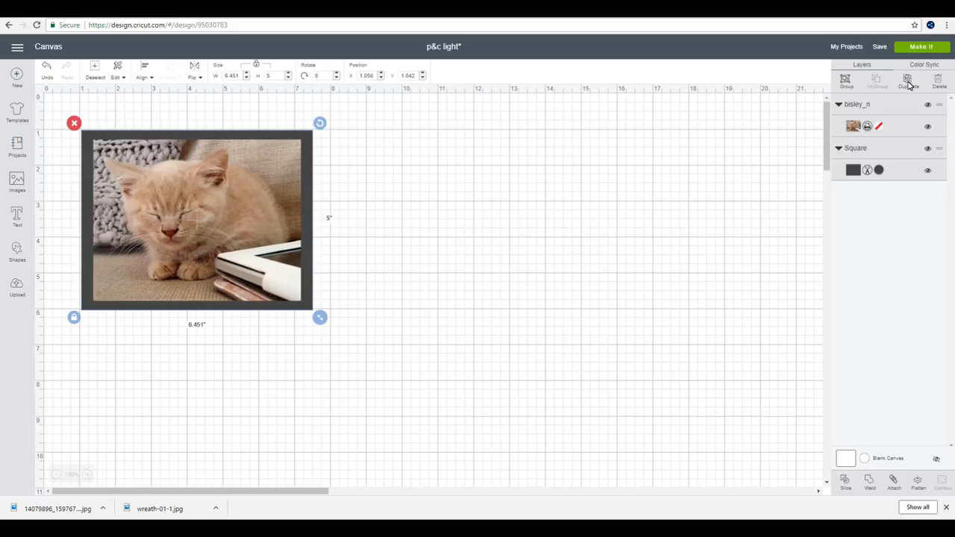
# Duplicate the photo and rectangle, centre the copies, and slice to form a hollow frame.
pyautogui.click(907, 79)
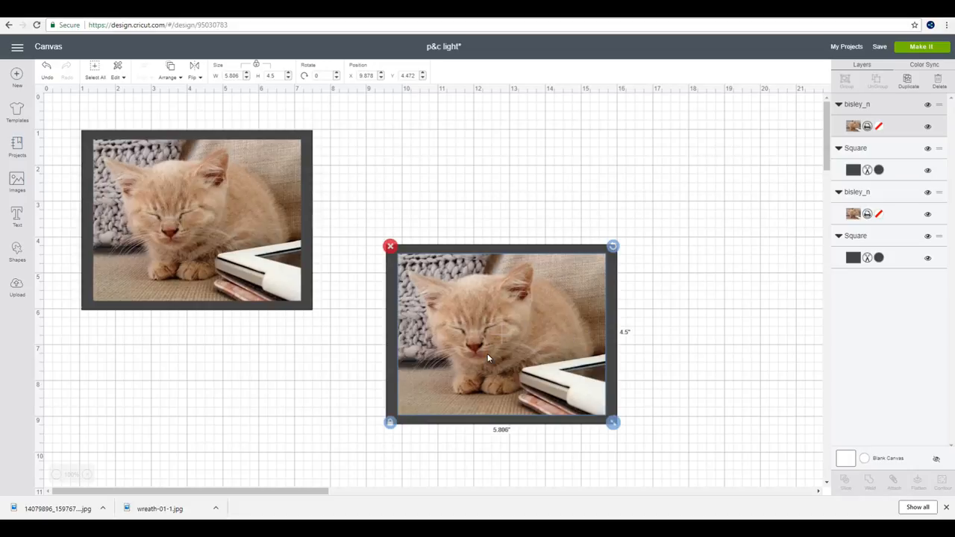
pyautogui.moveTo(613, 424)
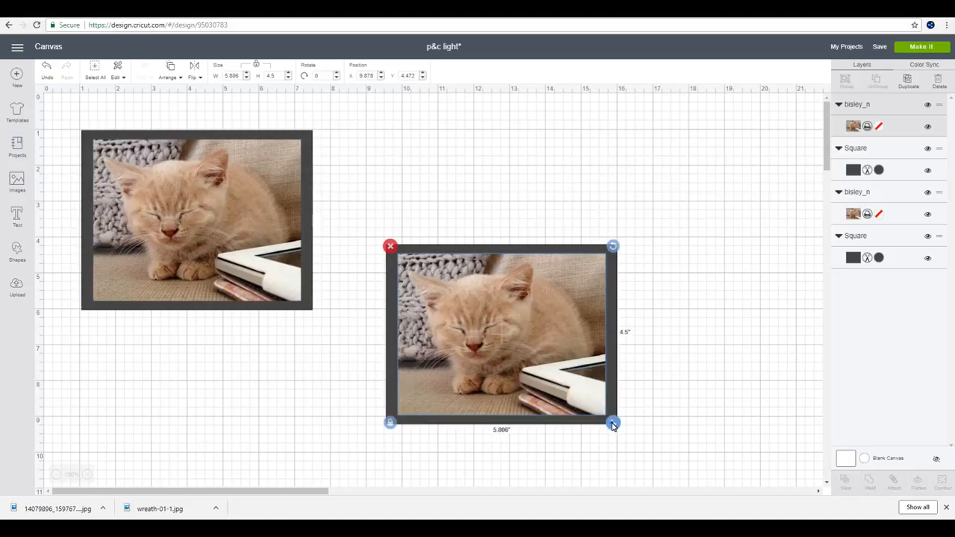
pyautogui.moveTo(613, 424); pyautogui.dragTo(608, 419)
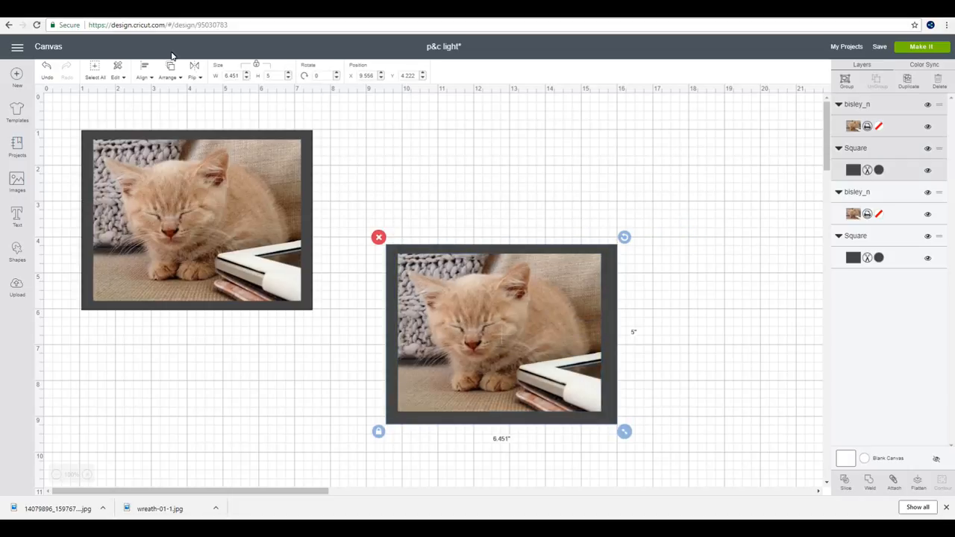
pyautogui.click(144, 75)
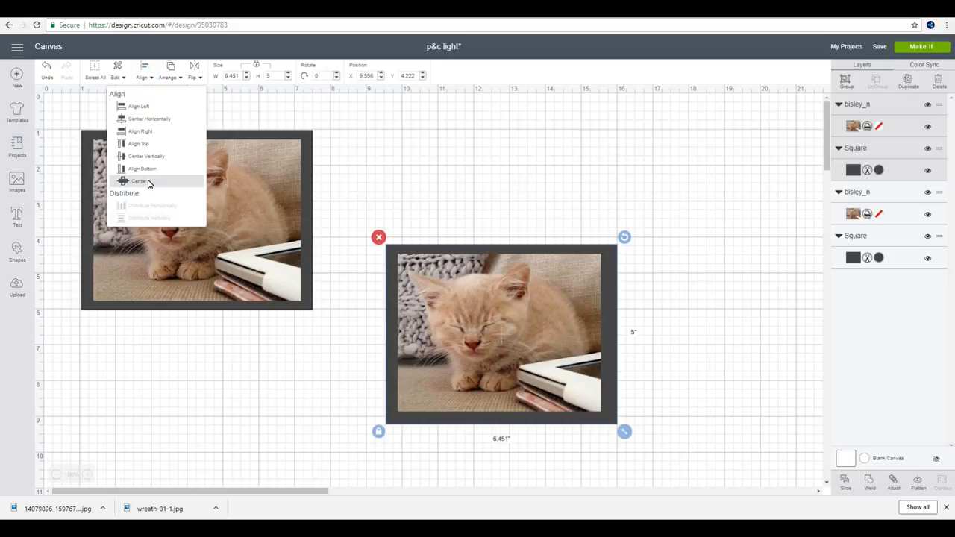
pyautogui.click(140, 181)
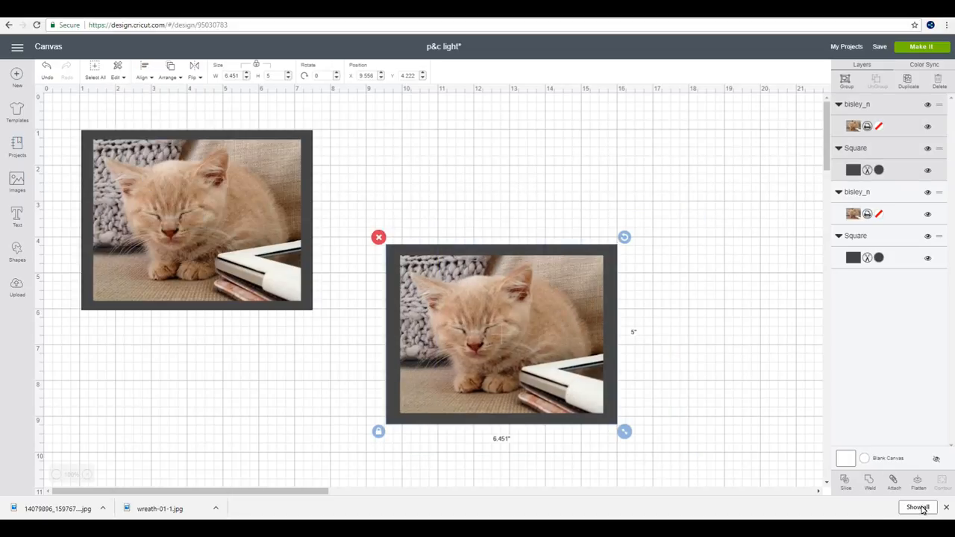
pyautogui.click(845, 483)
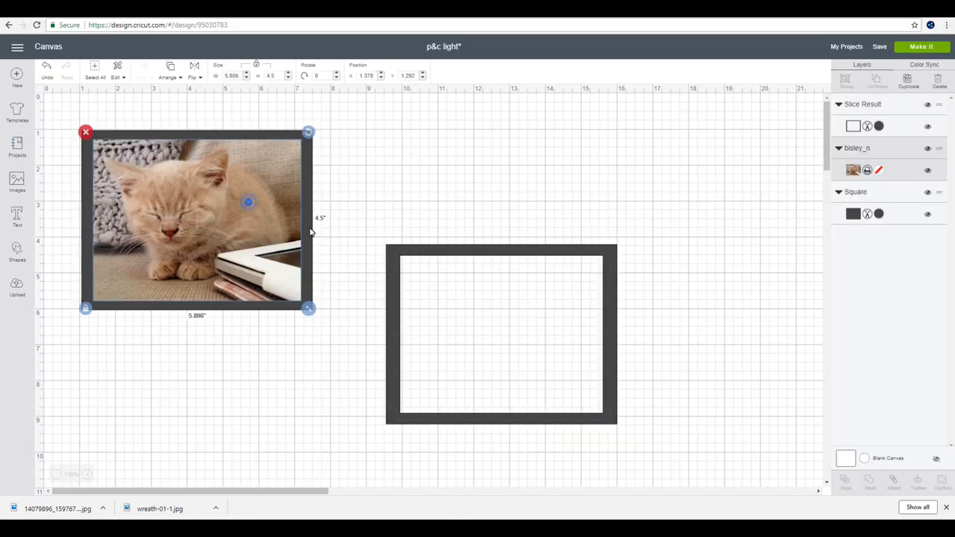
# Drag the kitten photo into the hollow frame and delete the solid dark rectangle.
pyautogui.moveTo(196, 219); pyautogui.dragTo(502, 333)
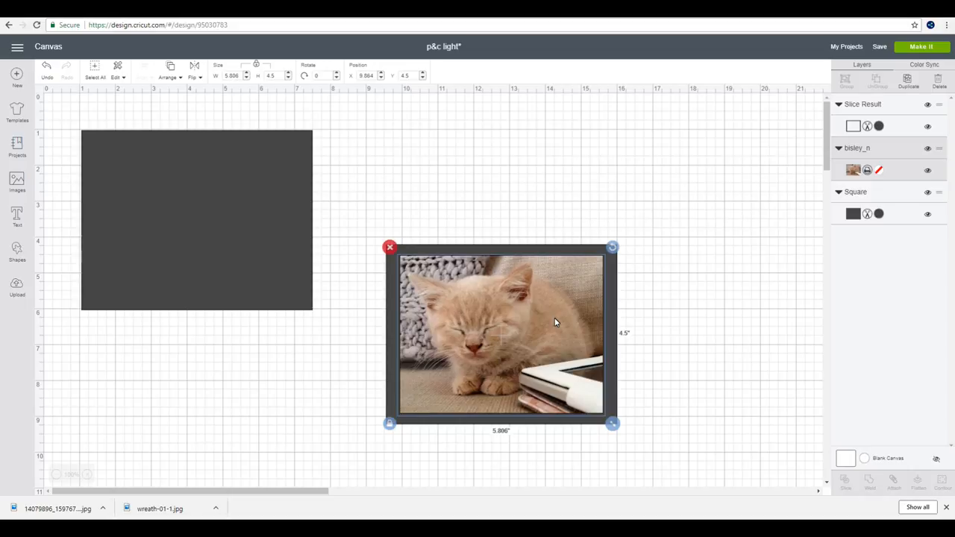
pyautogui.moveTo(613, 292)
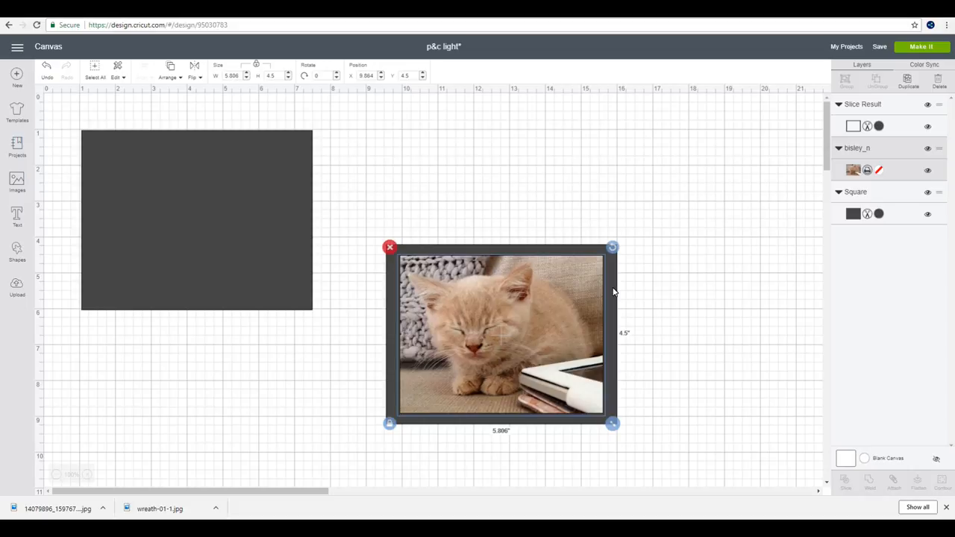
pyautogui.click(197, 219)
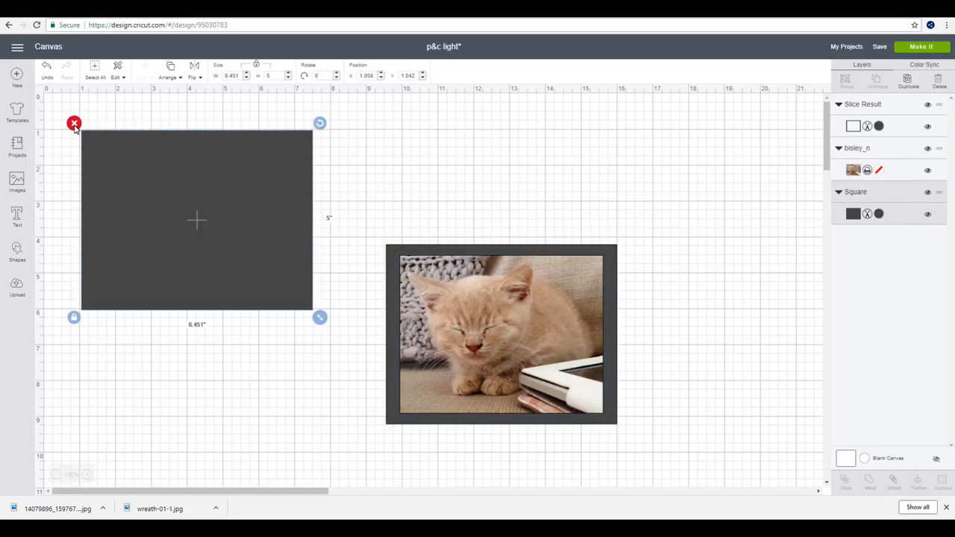
pyautogui.click(74, 124)
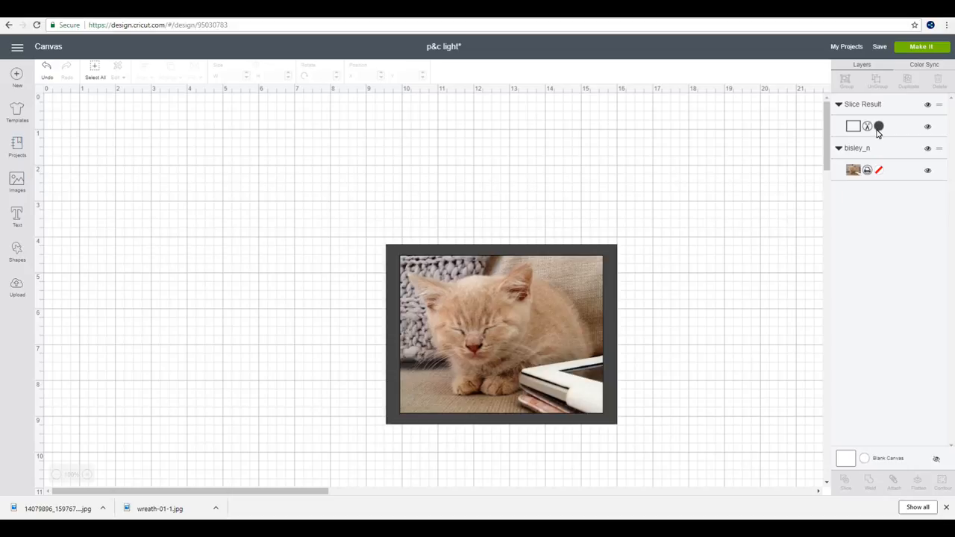
pyautogui.moveTo(716, 247)
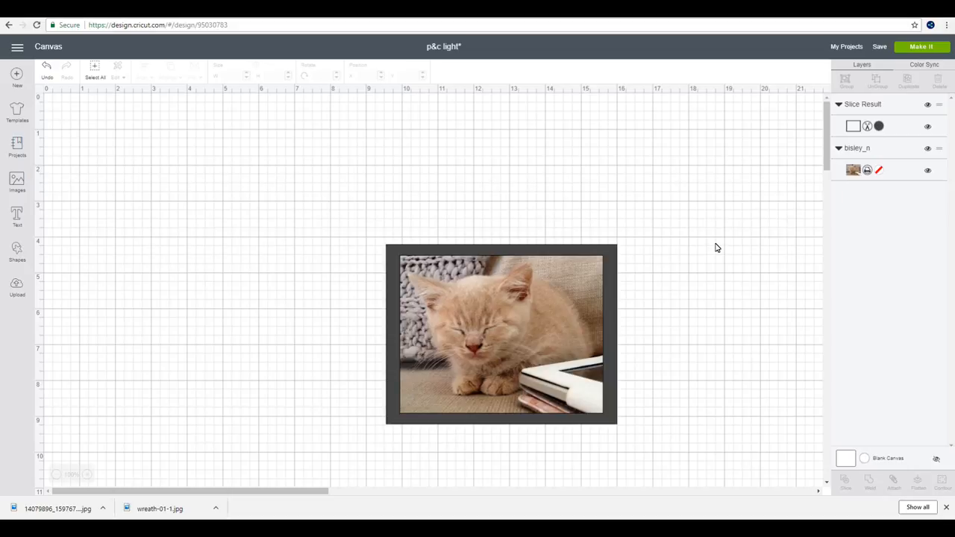
pyautogui.moveTo(700, 207)
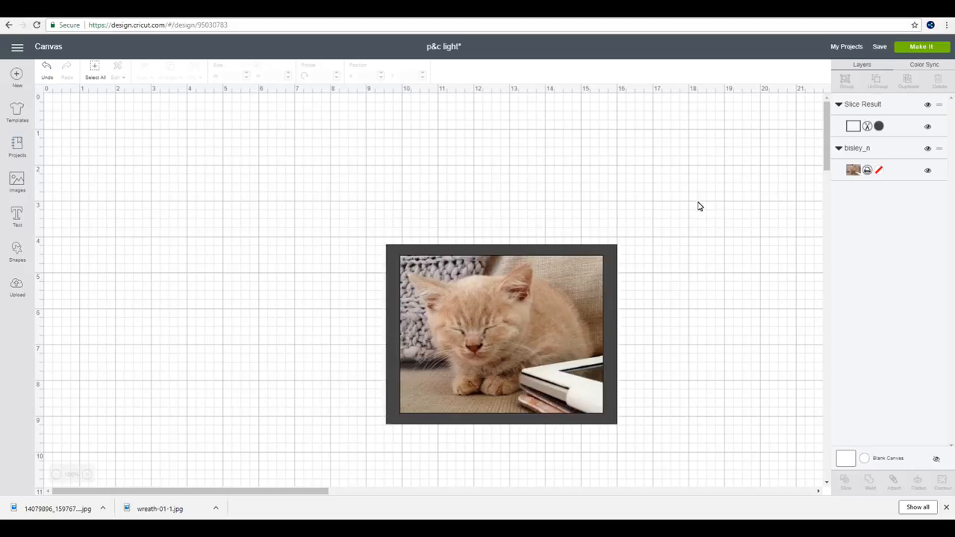
pyautogui.moveTo(868, 178)
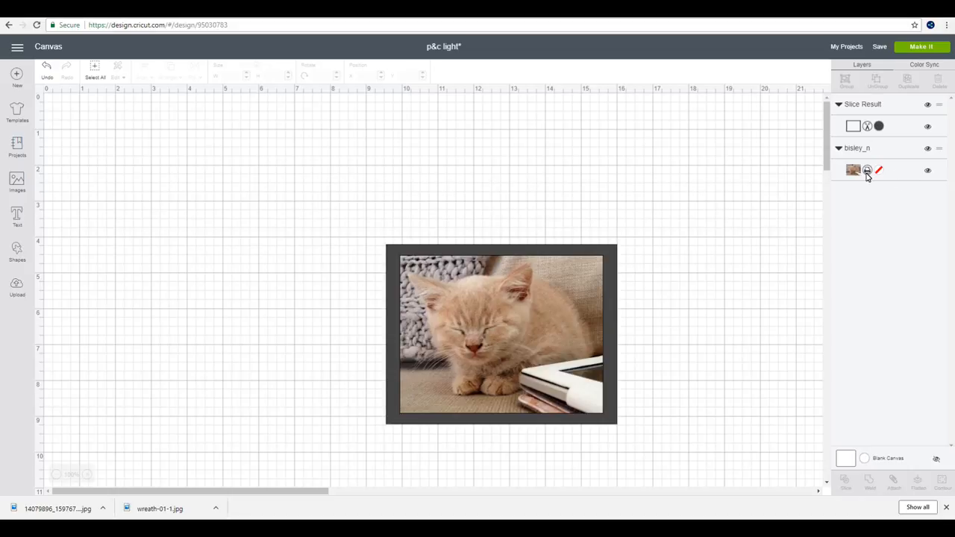
pyautogui.moveTo(677, 204)
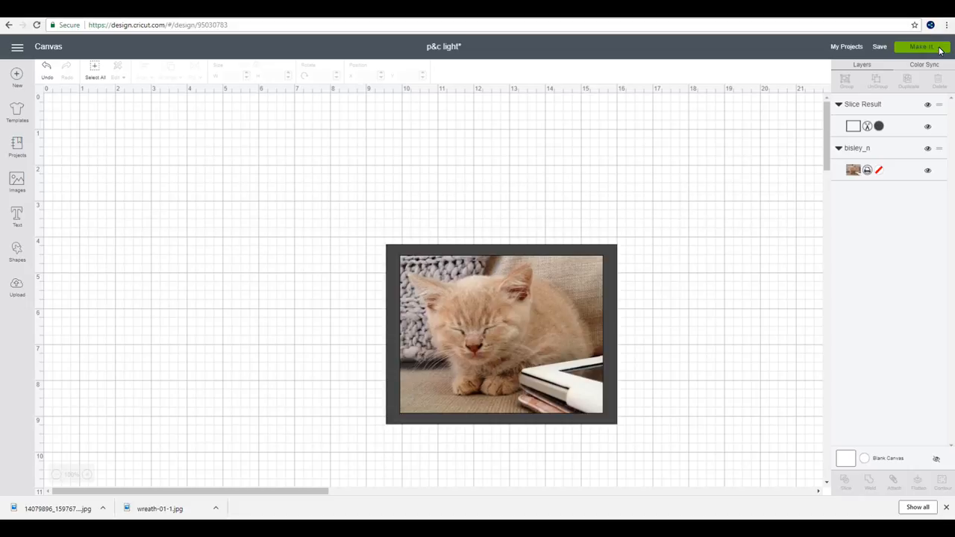
# Send the design to Make It, mirror the border on mat 2, and continue.
pyautogui.click(922, 47)
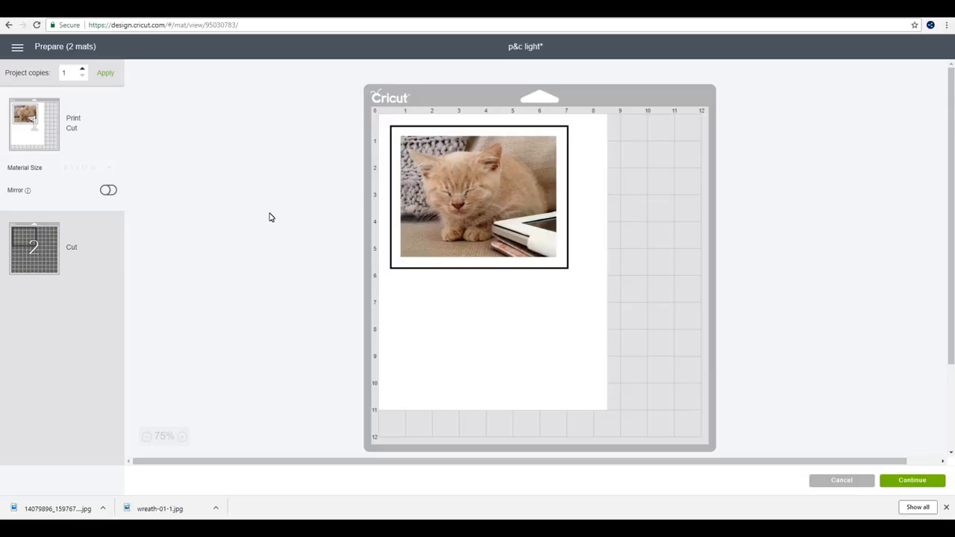
pyautogui.moveTo(194, 206)
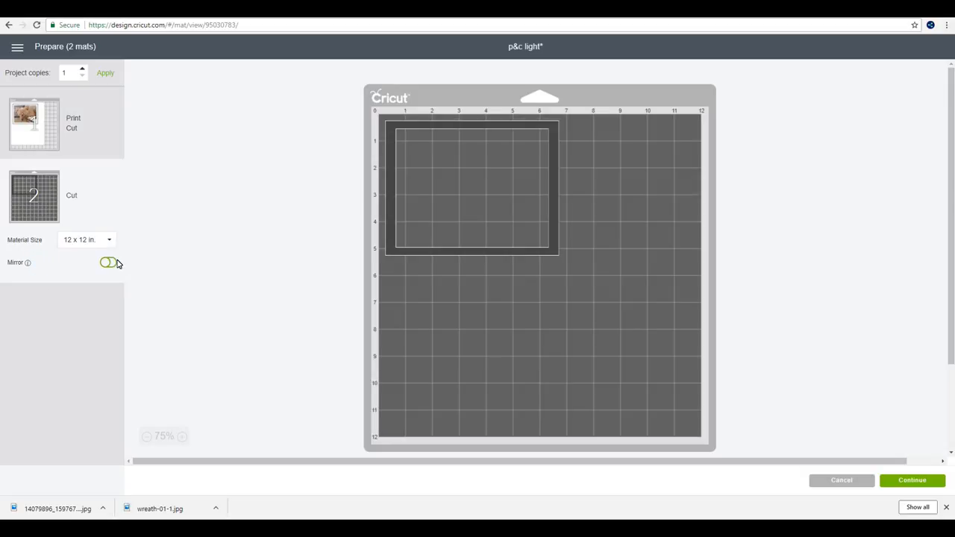
pyautogui.click(108, 263)
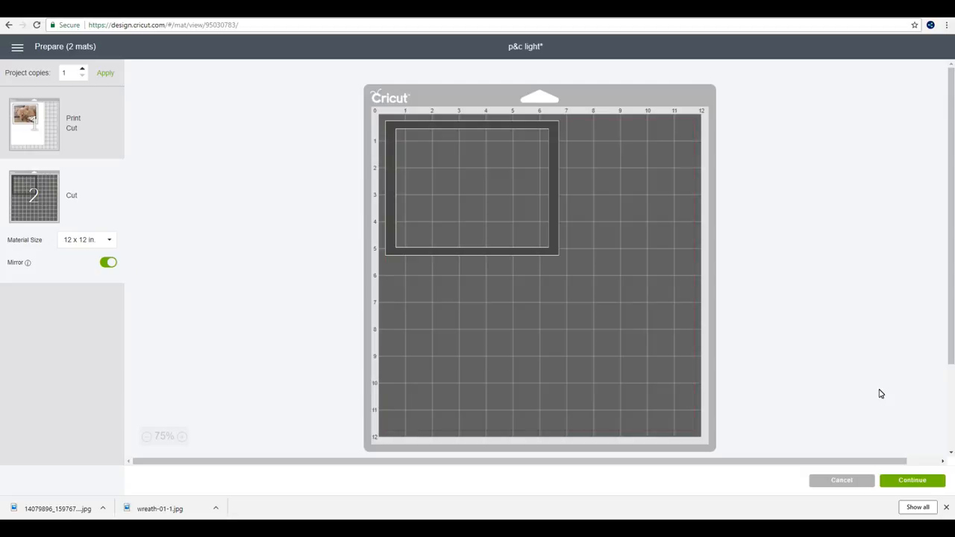
pyautogui.moveTo(933, 491)
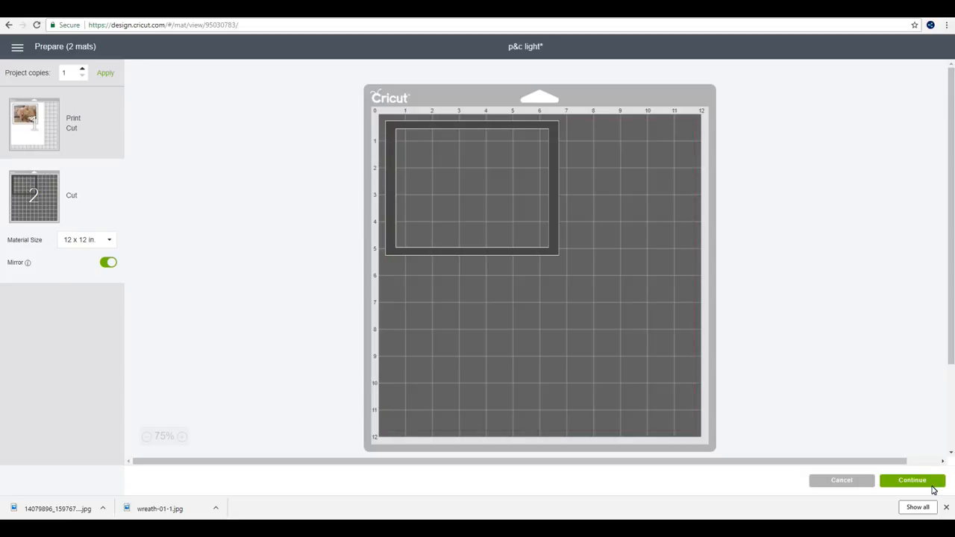
pyautogui.click(912, 480)
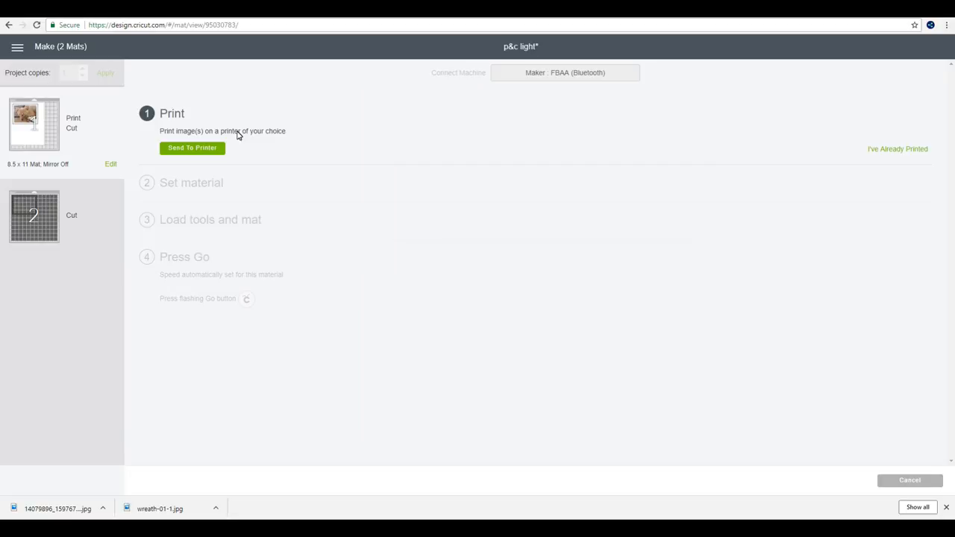